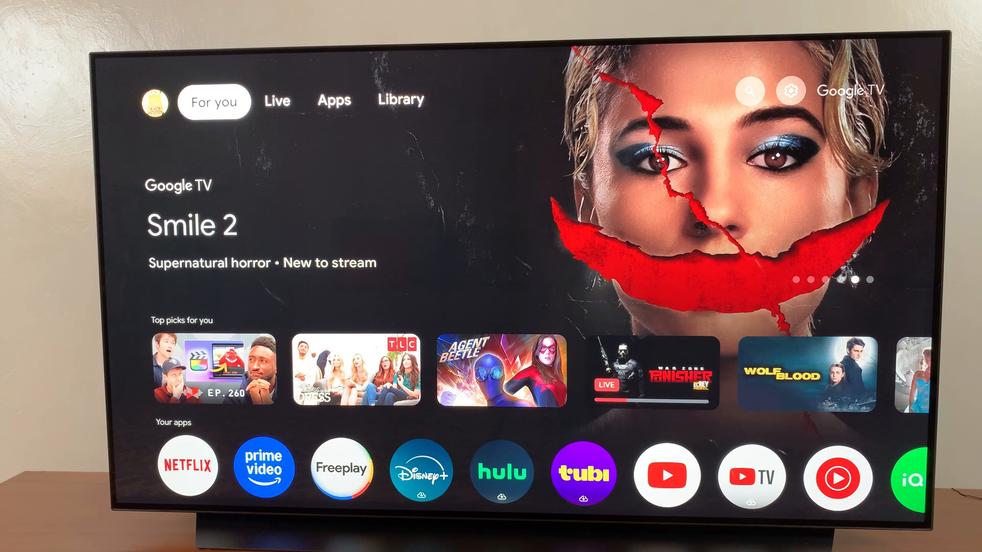
Long-press the Google Meet tile to show its Move / Open / View details options
left_click(334, 101)
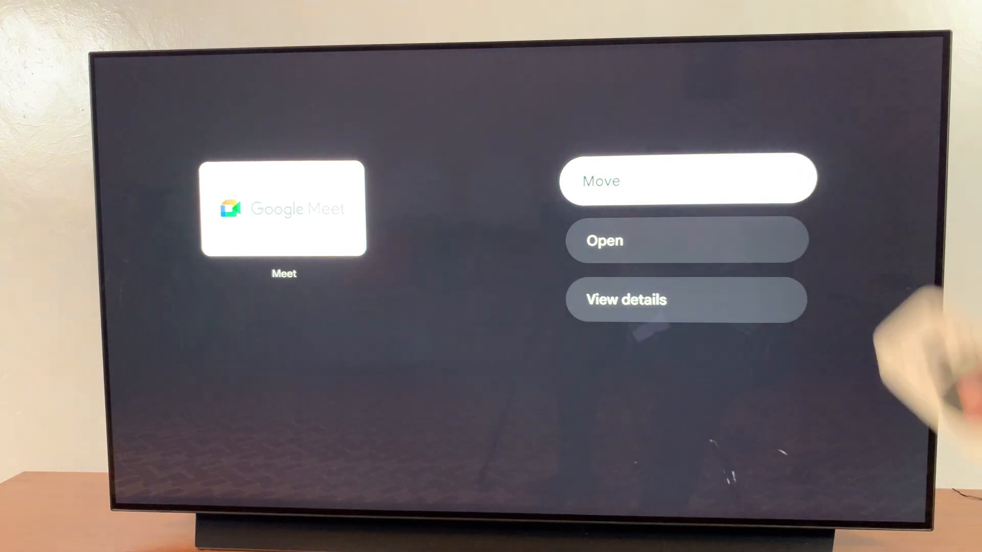
Choose View details to reach Google Meet's page with Open and Uninstall
key("Down")
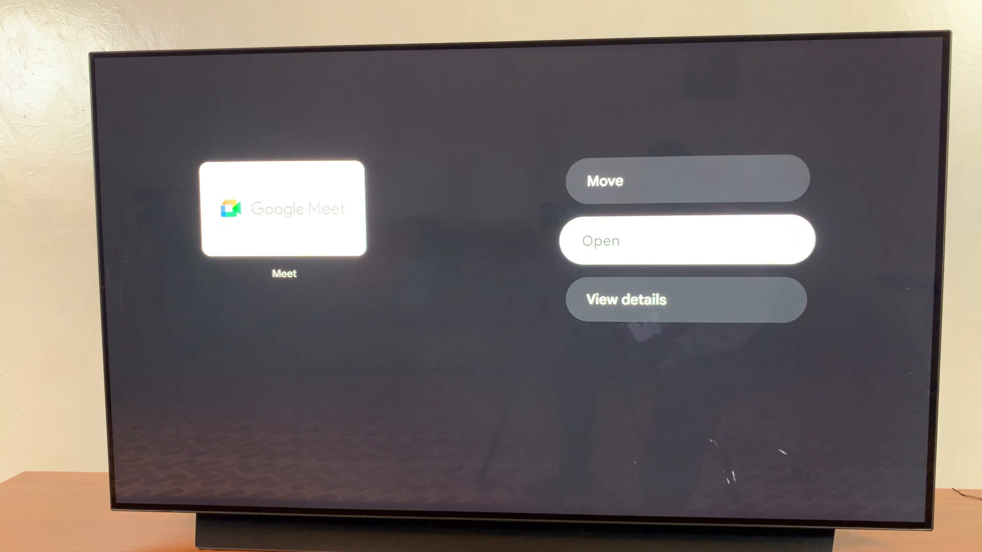
key("Down")
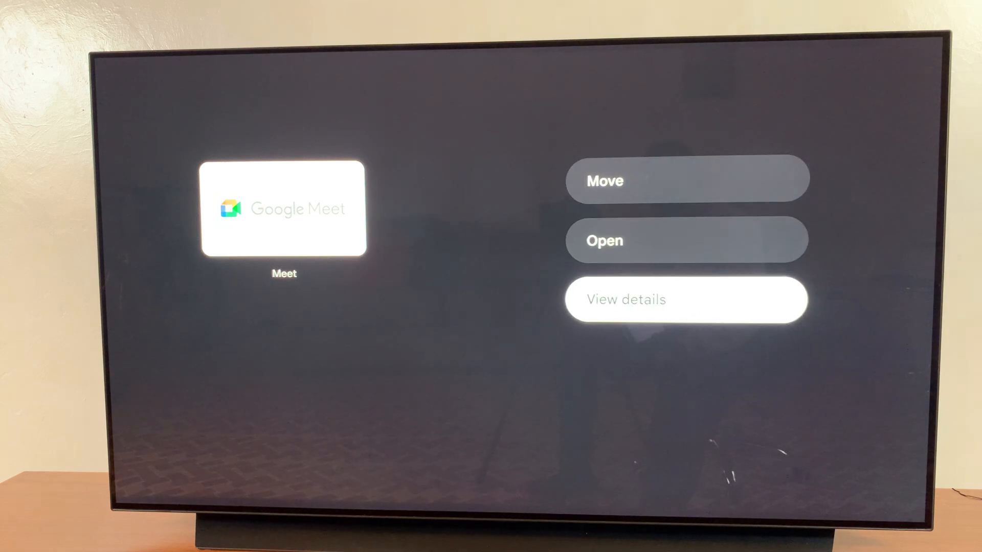
left_click(686, 299)
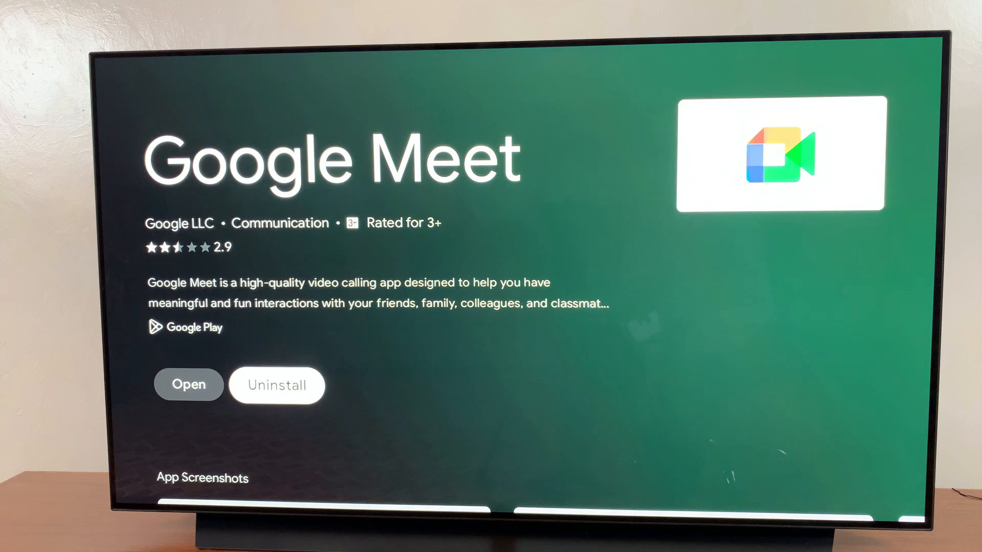
Uninstall Google Meet and confirm the removal with OK
left_click(276, 385)
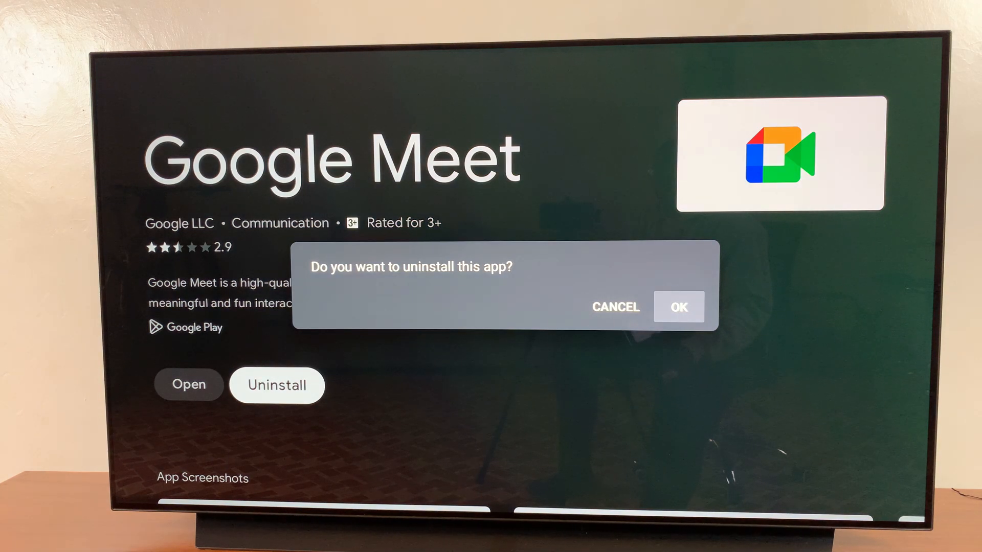
left_click(679, 307)
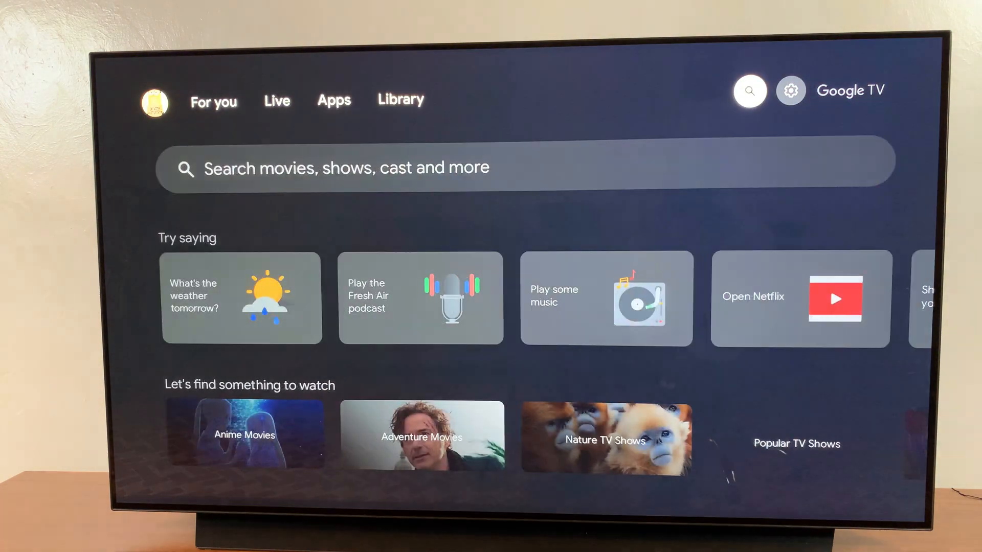
Reach the All apps list under Settings > Apps, landing on iQIYI's app info
left_click(790, 90)
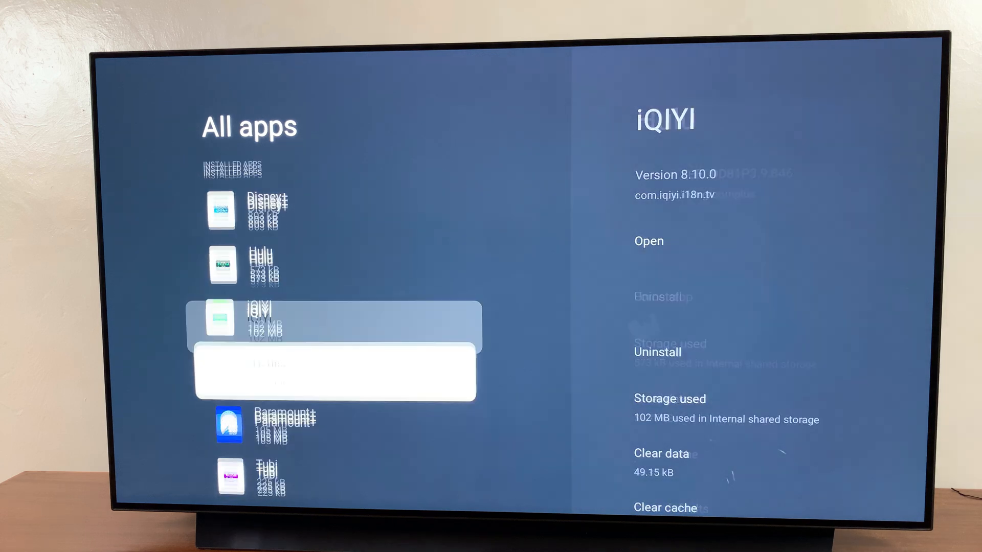
Browse All apps down to Prime Video, back up to Disney+, then return to the For you home screen
scroll("down", 3)
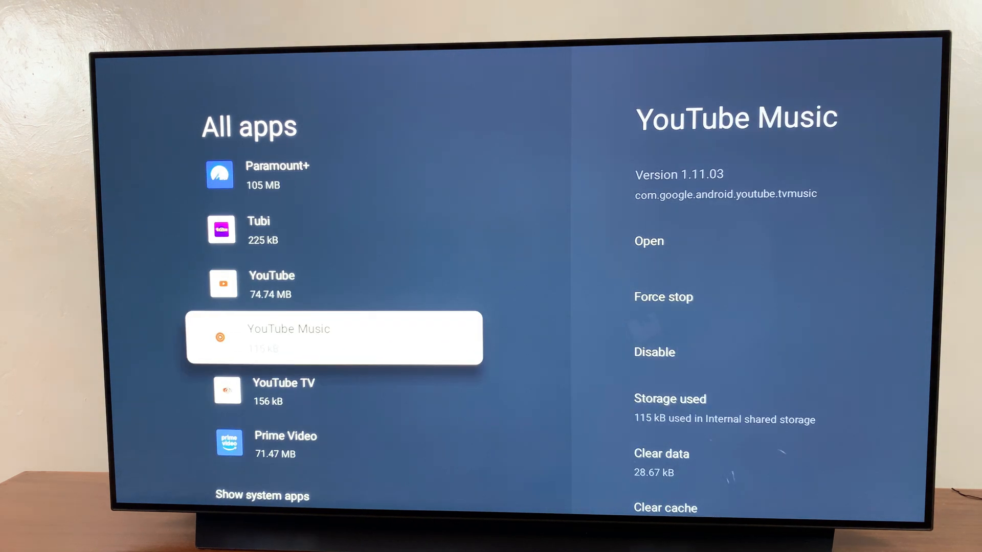
scroll("down", 3)
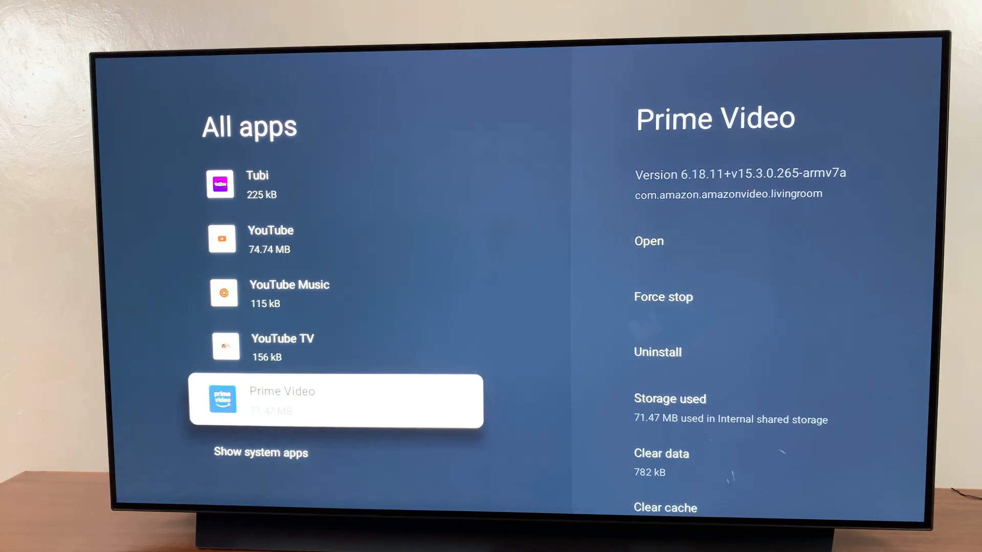
key("up")
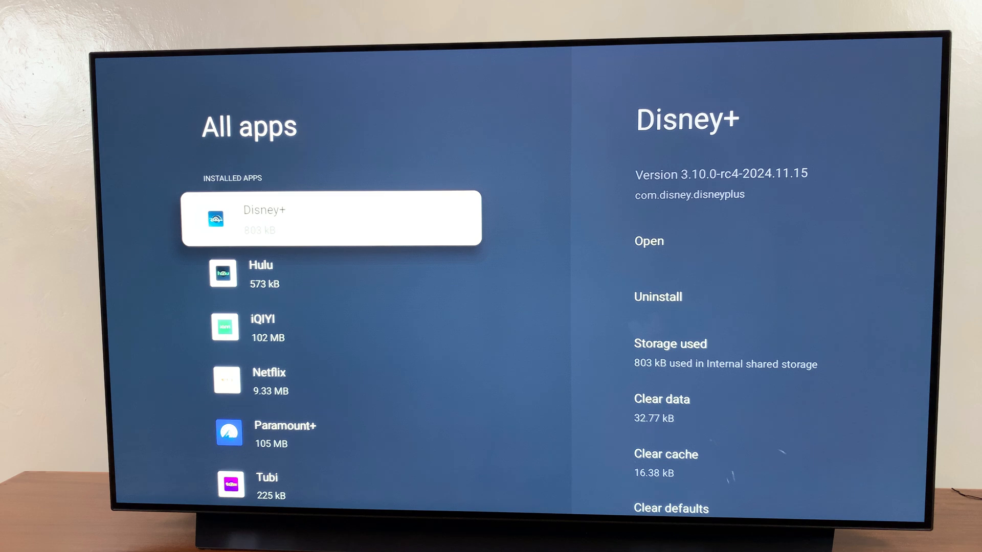
key("Back")
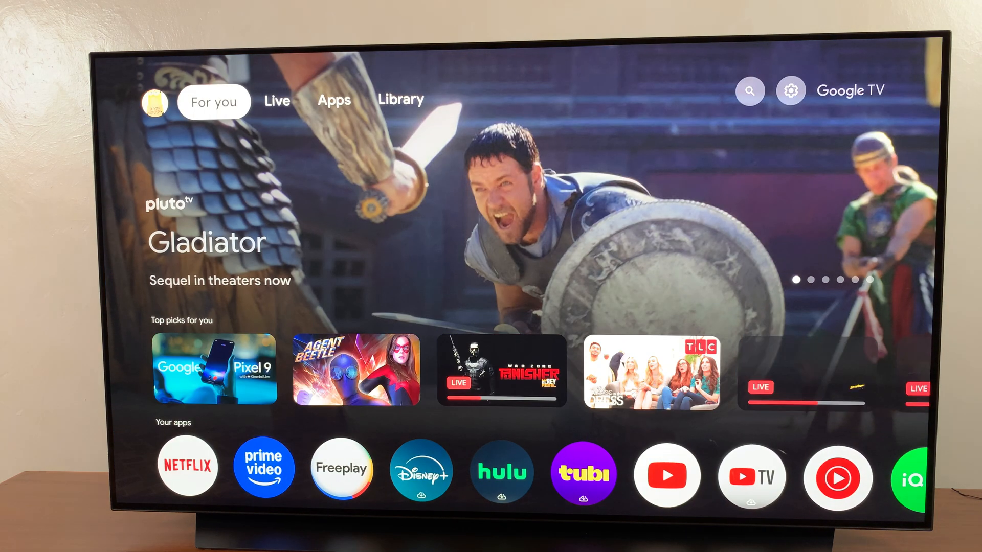